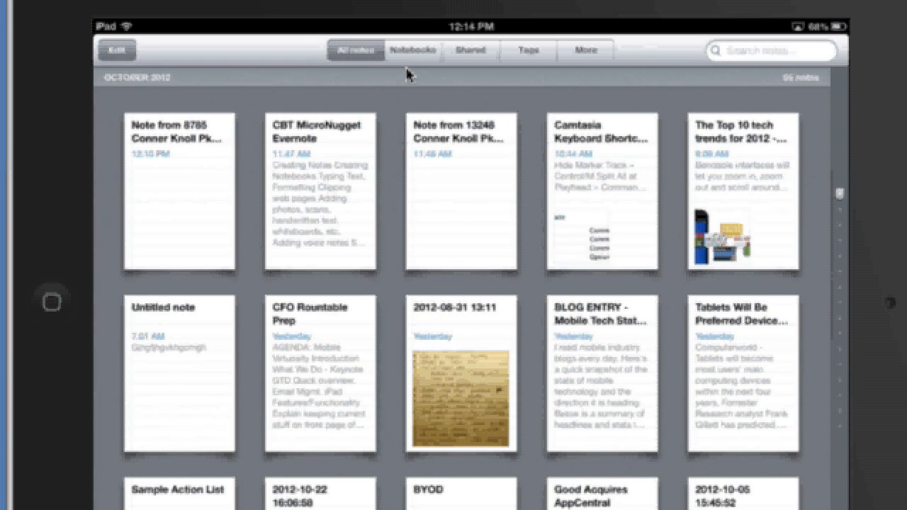
mouse_move(396, 85)
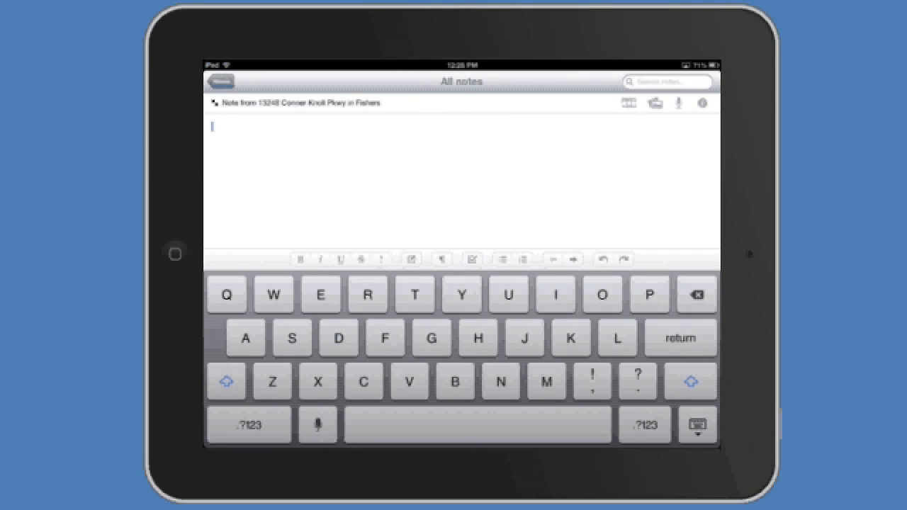
- Type 'And you type text' into the Conner Knoll Pkwy note, save it, and reopen it
type("And you type text")
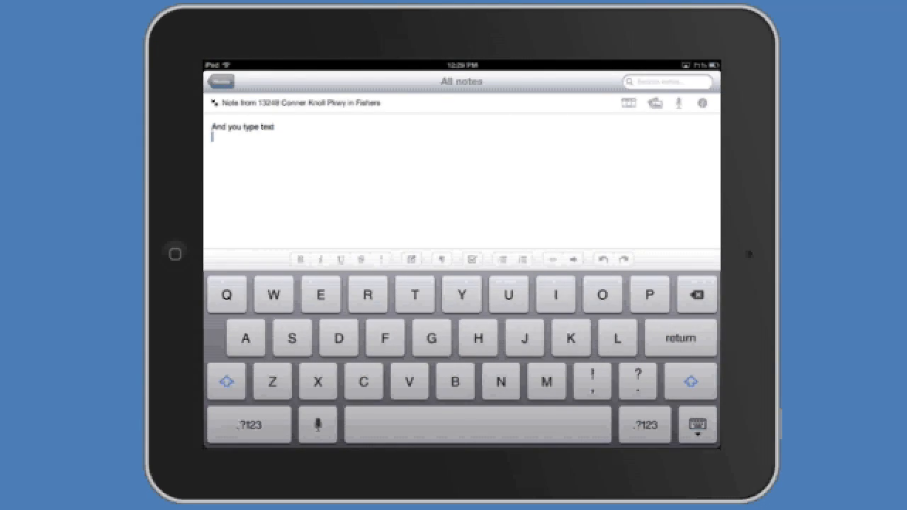
left_click(697, 423)
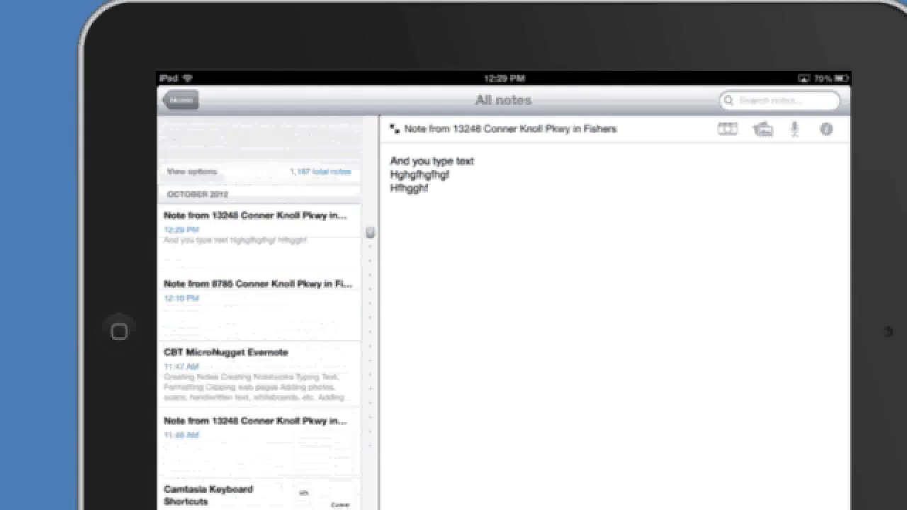
scroll("up", 3)
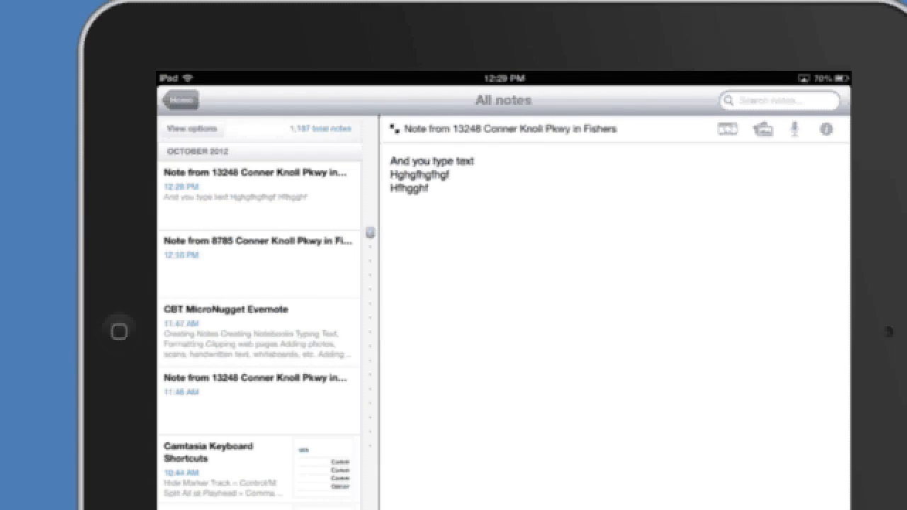
left_click(192, 128)
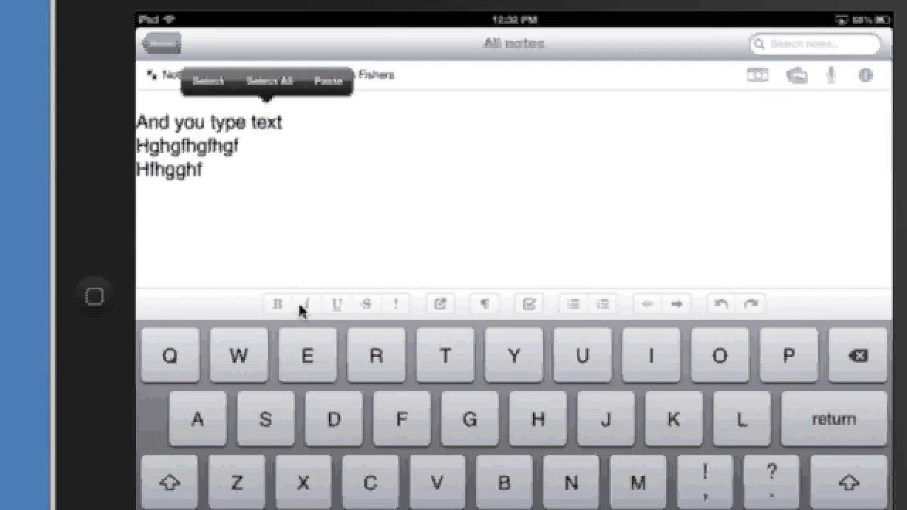
- Make the word 'text' in the note's first line bold
left_click(268, 80)
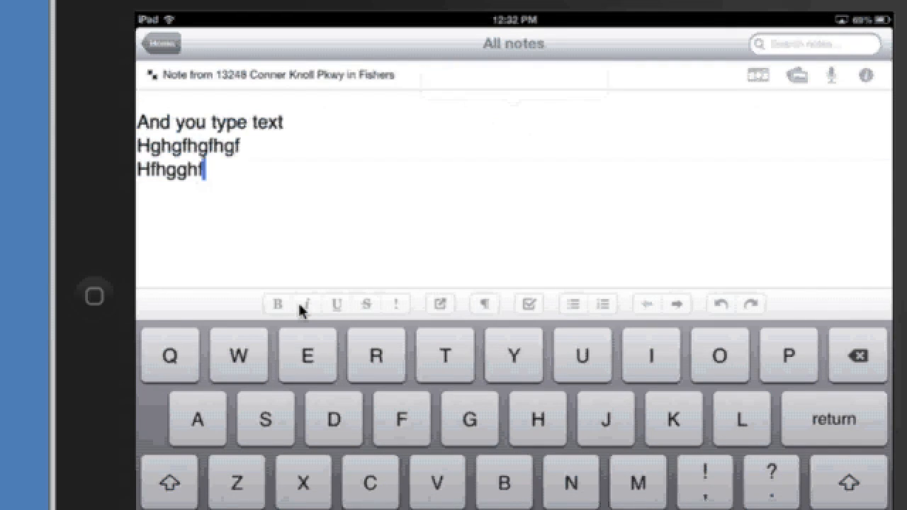
left_click(277, 122)
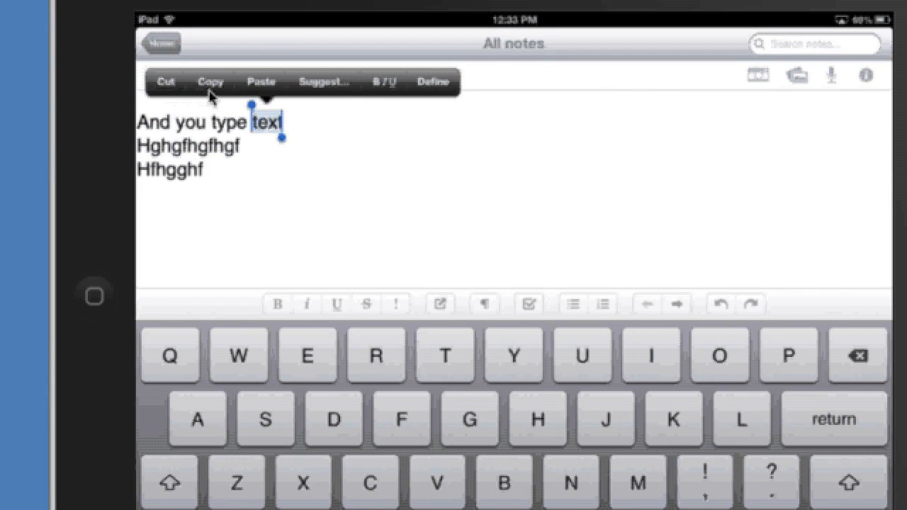
mouse_move(436, 129)
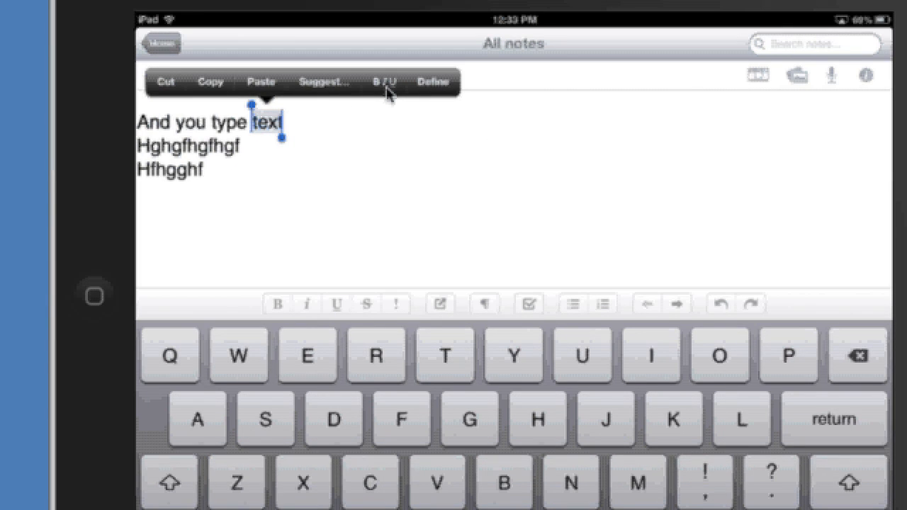
mouse_move(566, 122)
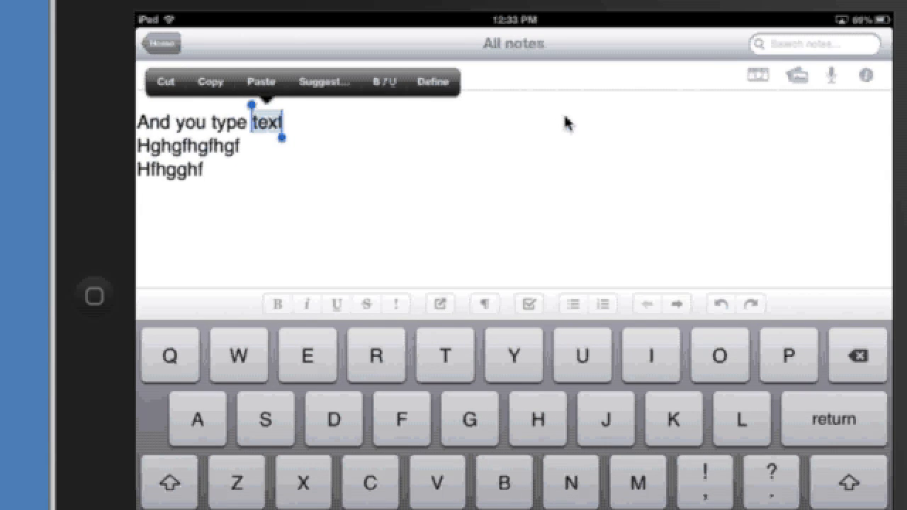
left_click(384, 81)
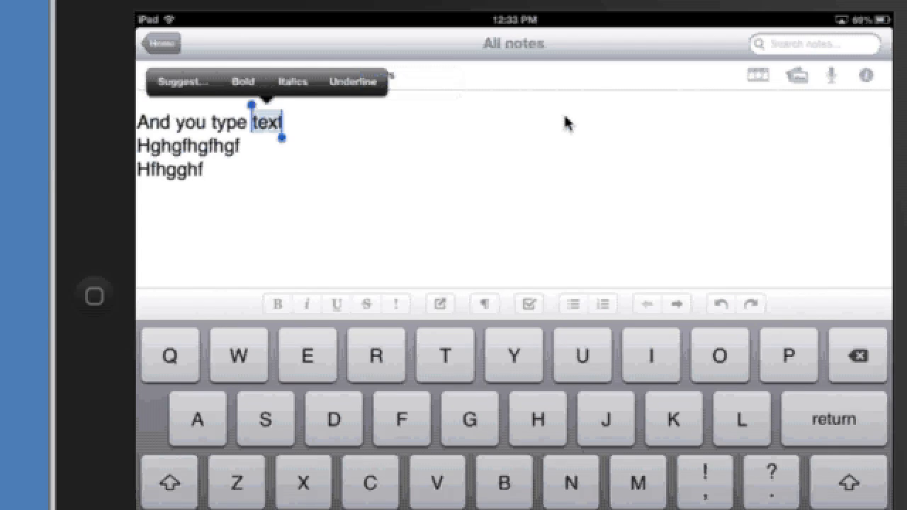
left_click(243, 82)
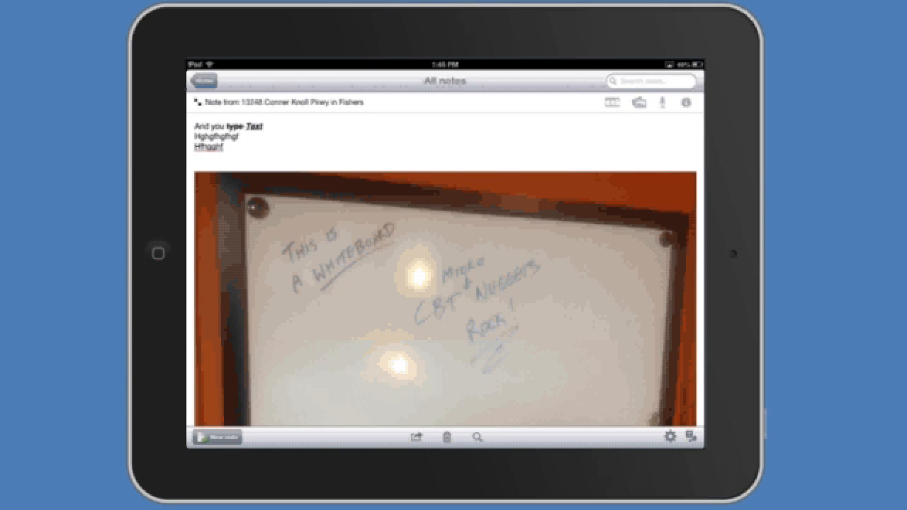
- Scroll down and place the cursor on the empty line below the whiteboard photo
scroll("down", 3)
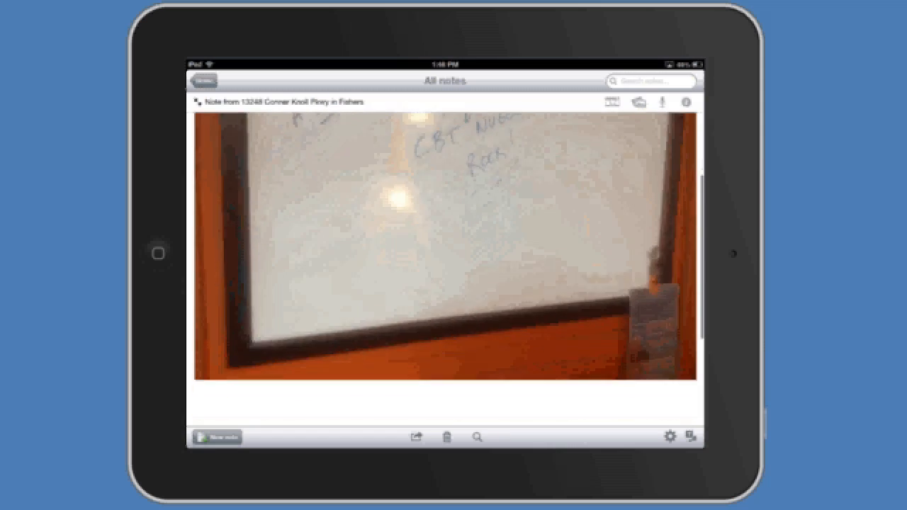
left_click(447, 390)
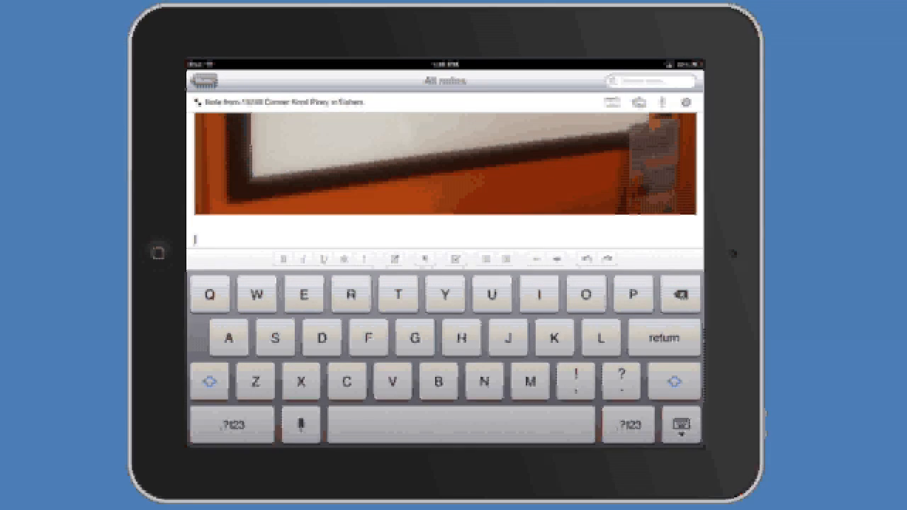
- Scan the handwritten test-notes page into the note with document mode on
left_click(637, 103)
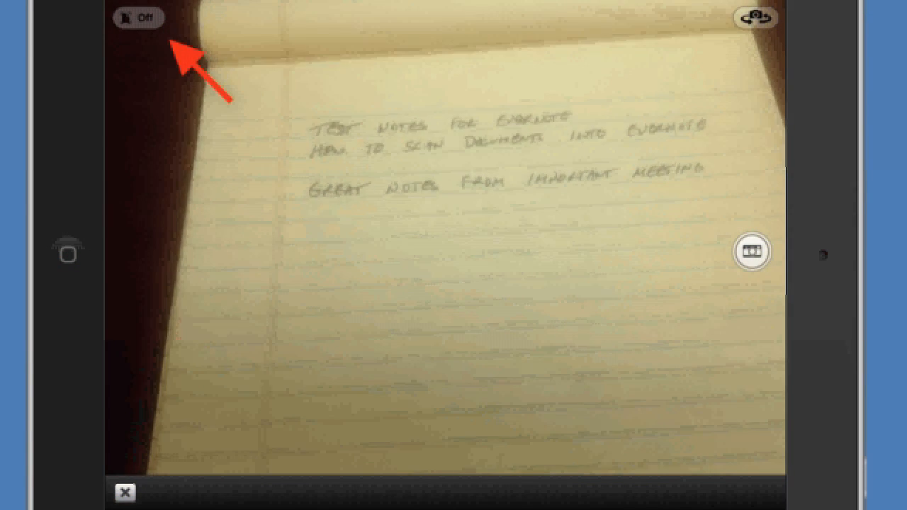
left_click(139, 18)
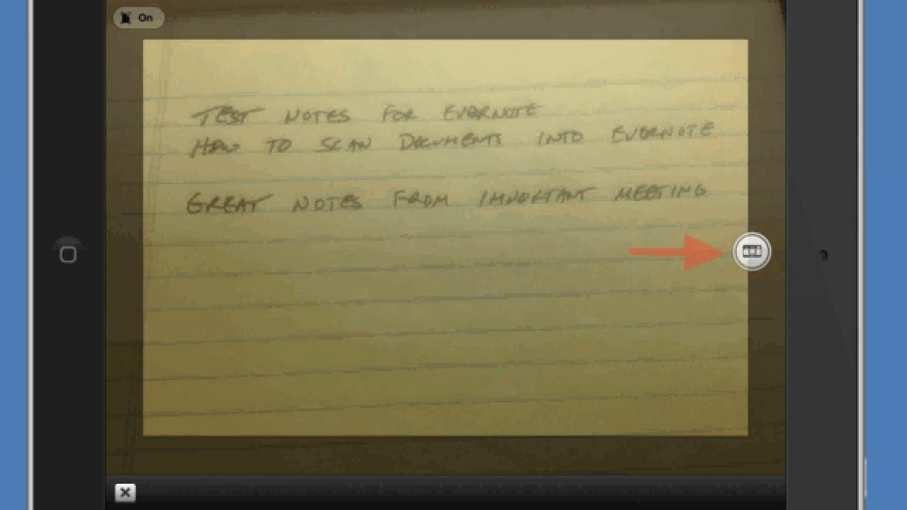
left_click(750, 251)
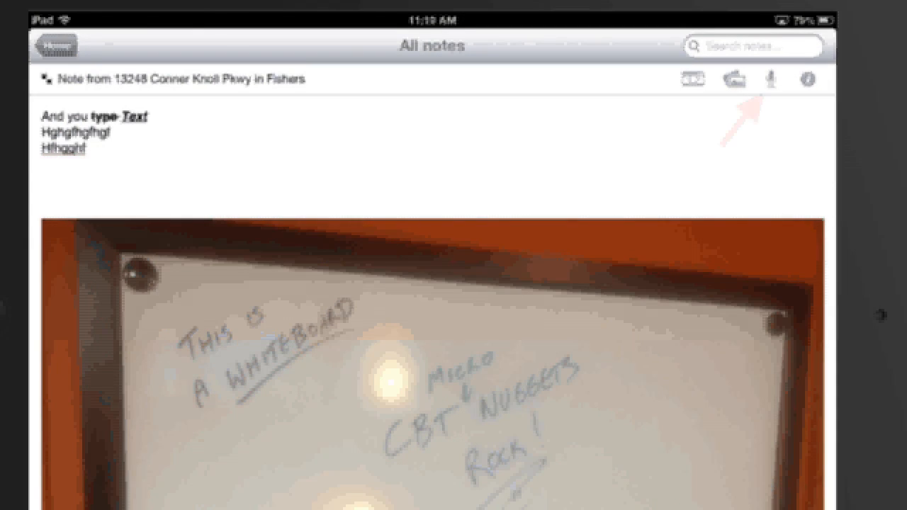
- Record an audio clip from the note header microphone
left_click(768, 79)
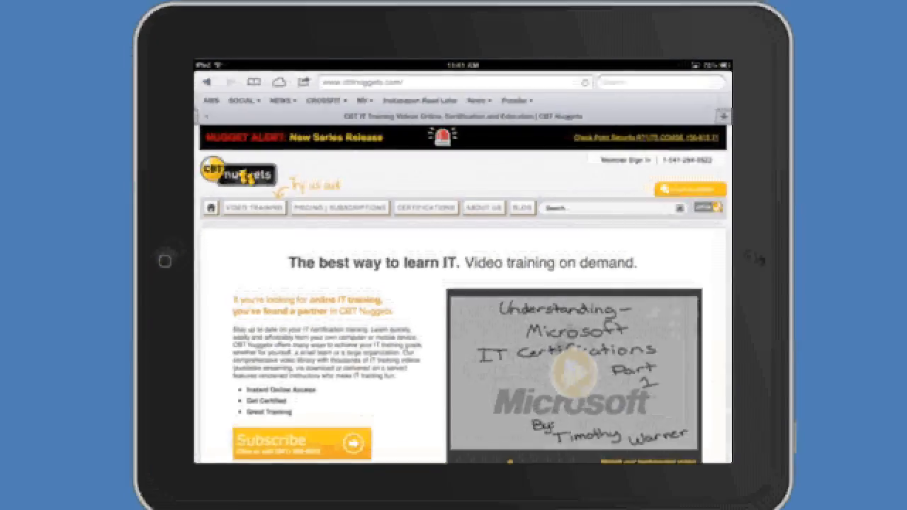
- Select the cbtnuggets.com address in Safari's address bar
left_click(453, 90)
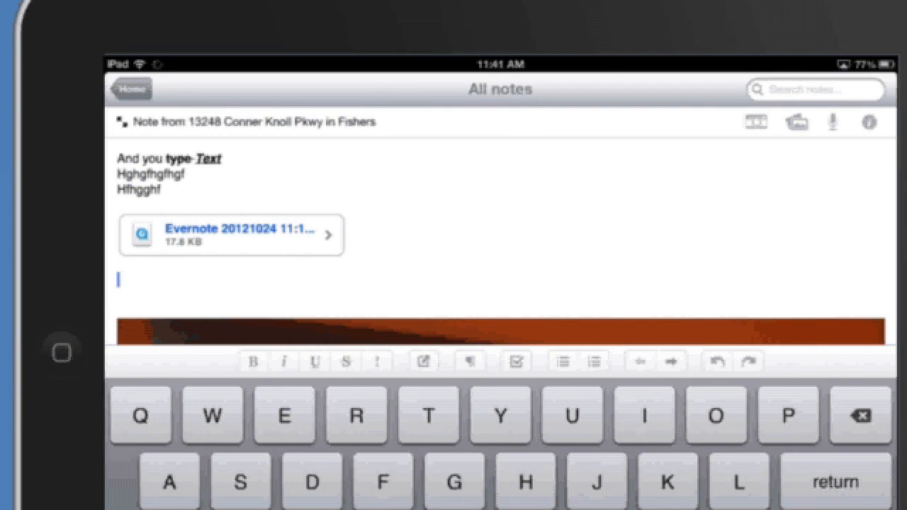
type("http://www.cbtnuggets.com/")
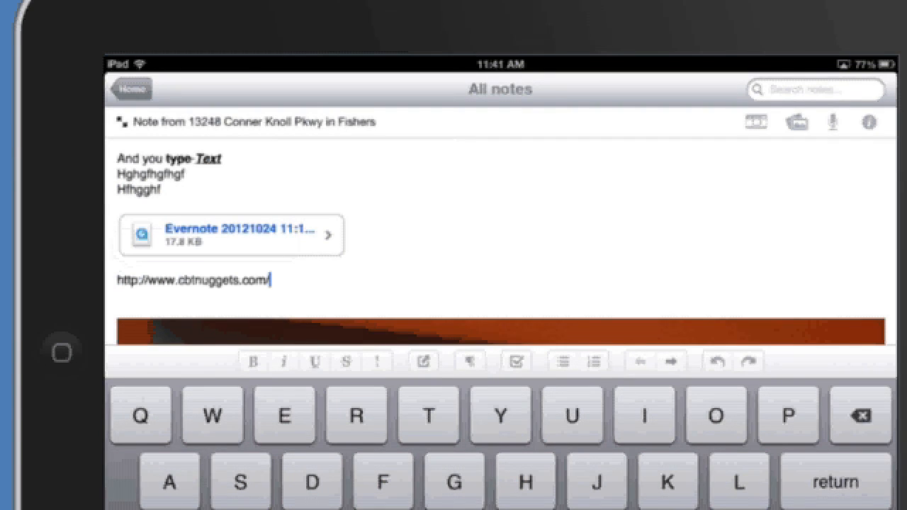
key("return")
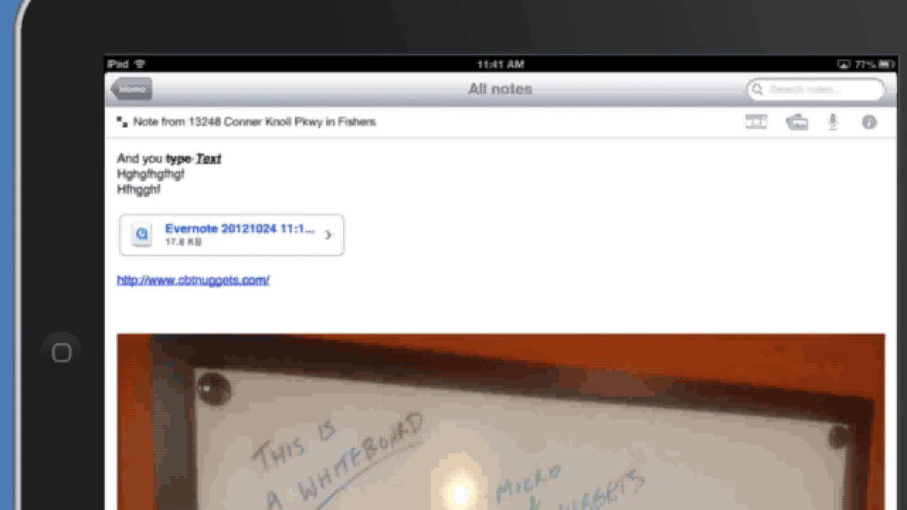
left_click(192, 280)
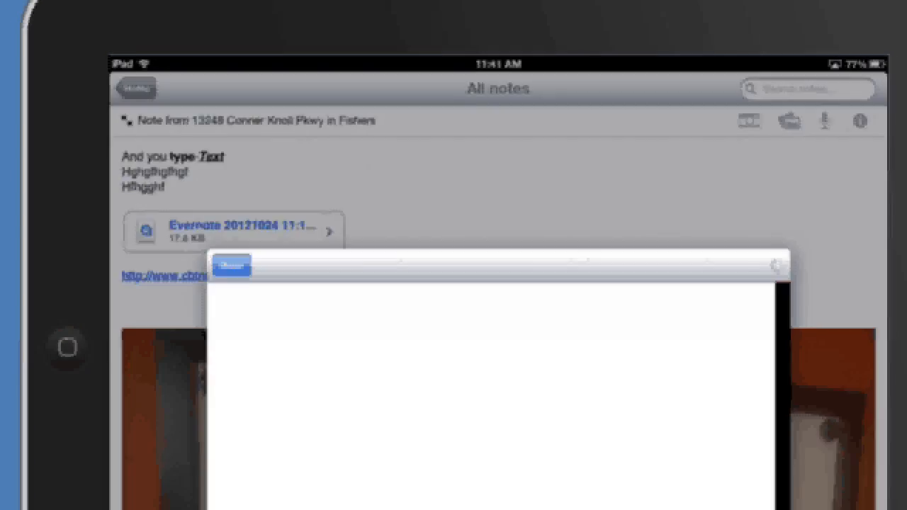